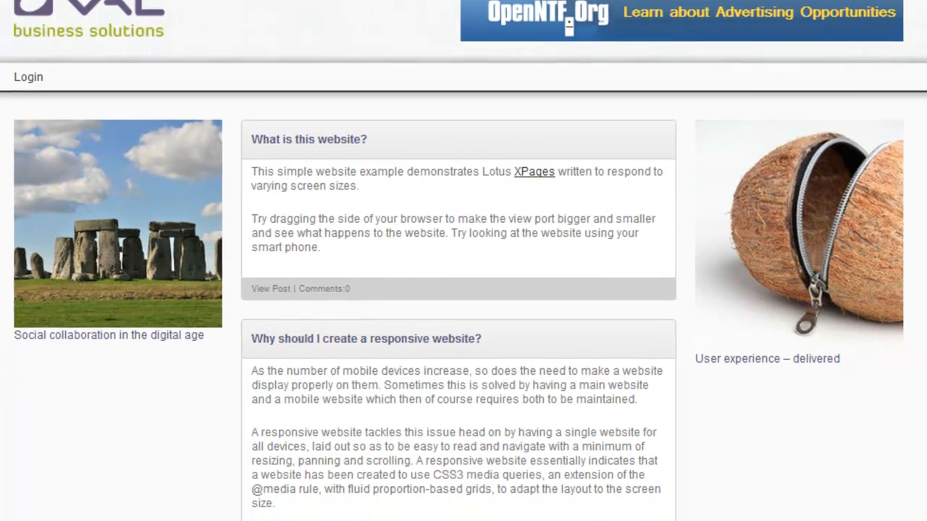
- Drag the window corner left in stages until the Oval page drops to one column
scroll(down, 3)
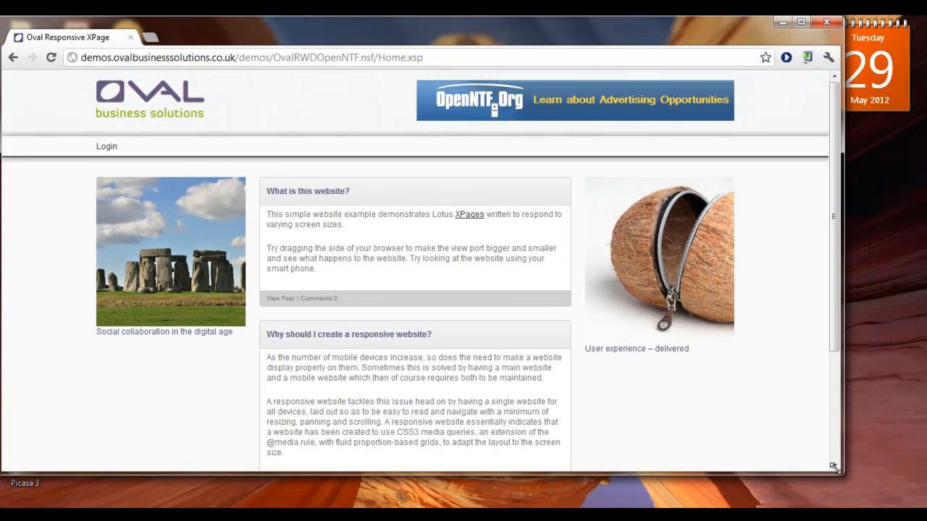
drag(834, 469, 694, 424)
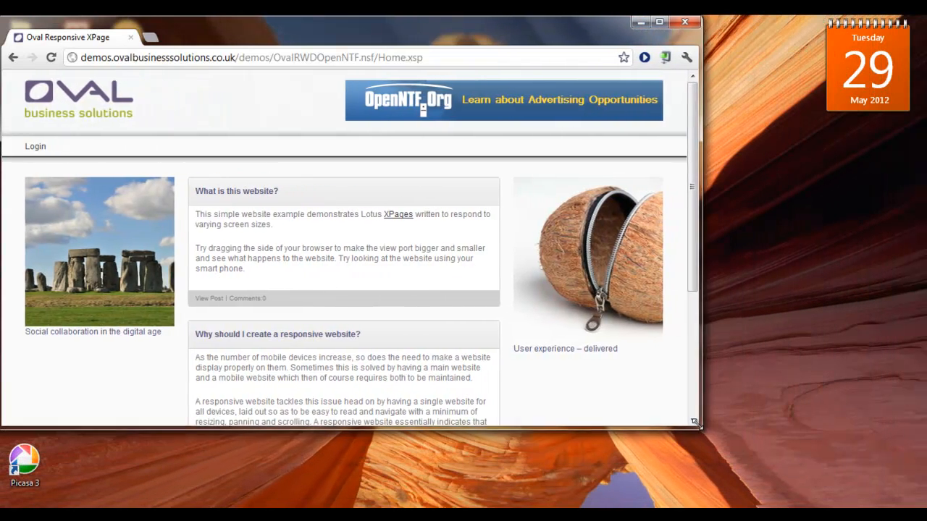
drag(694, 426, 651, 411)
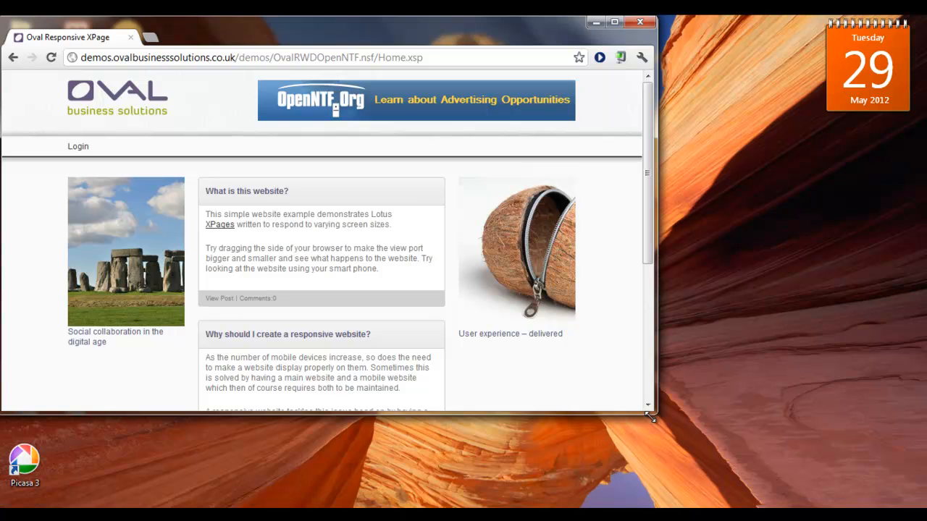
mouse_move(654, 415)
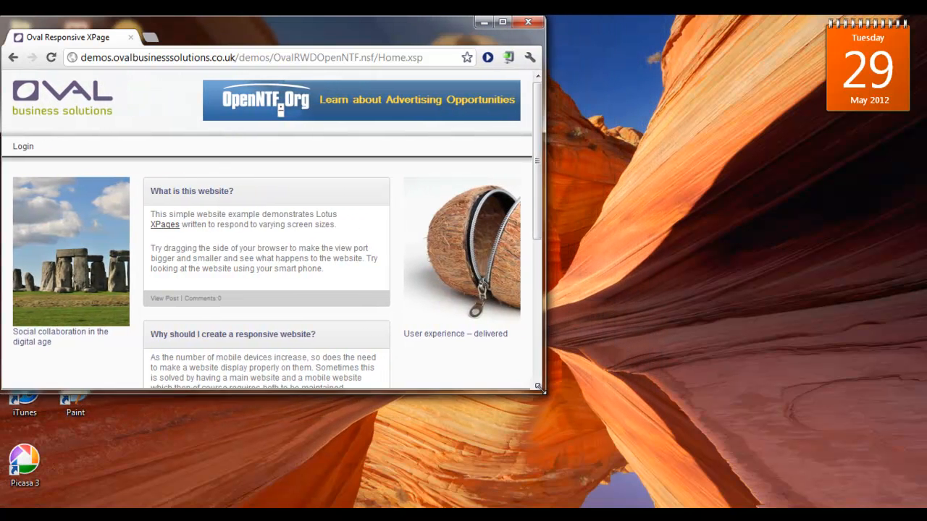
drag(539, 391, 500, 452)
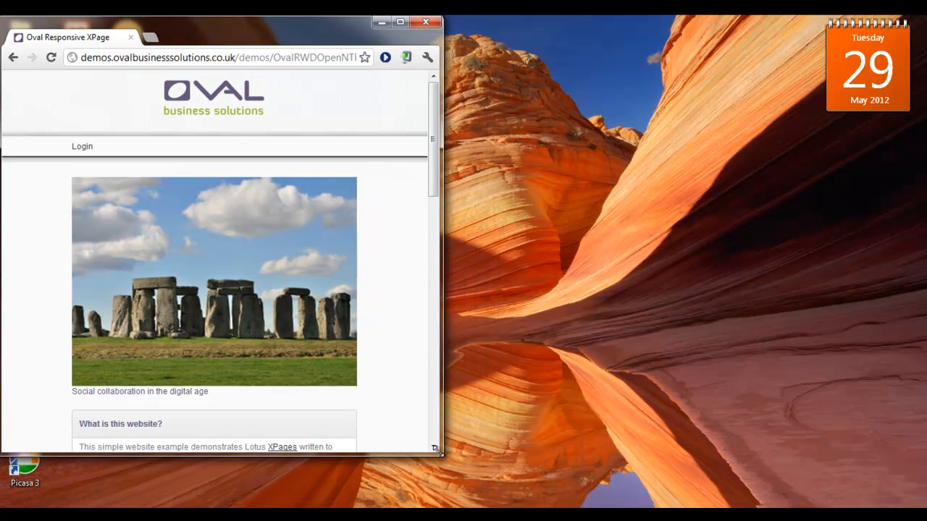
- Shrink the window to phone width and scroll down to the pager and coconut picture
drag(437, 449, 340, 449)
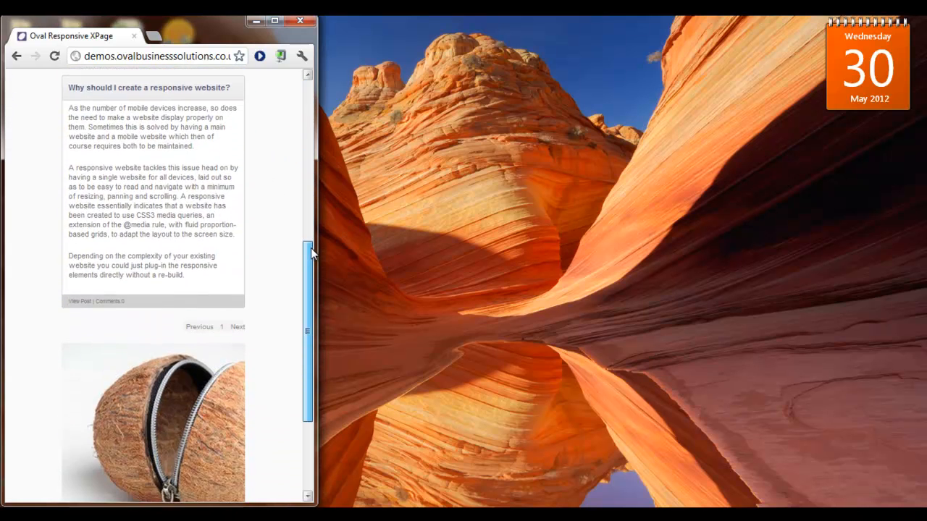
scroll(down, 3)
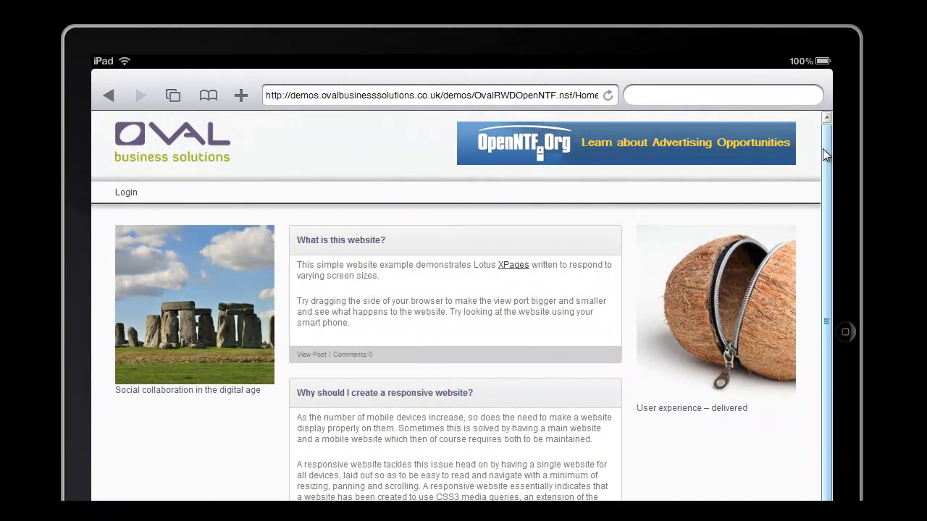
- Scroll down the Oval page in the iPad emulator to view its three-column tablet layout
scroll(down, 3)
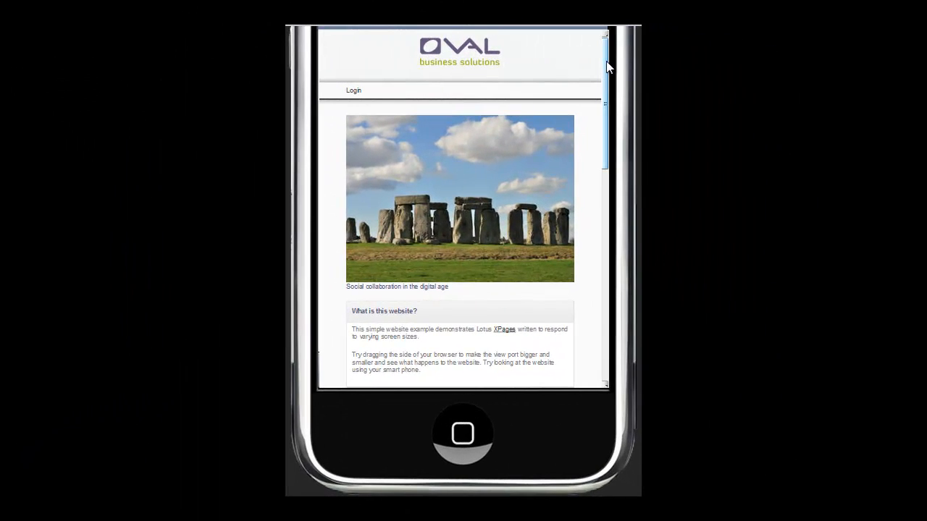
- Scroll the iPhone emulator page past both posts to the pager and coconut image
scroll(down, 3)
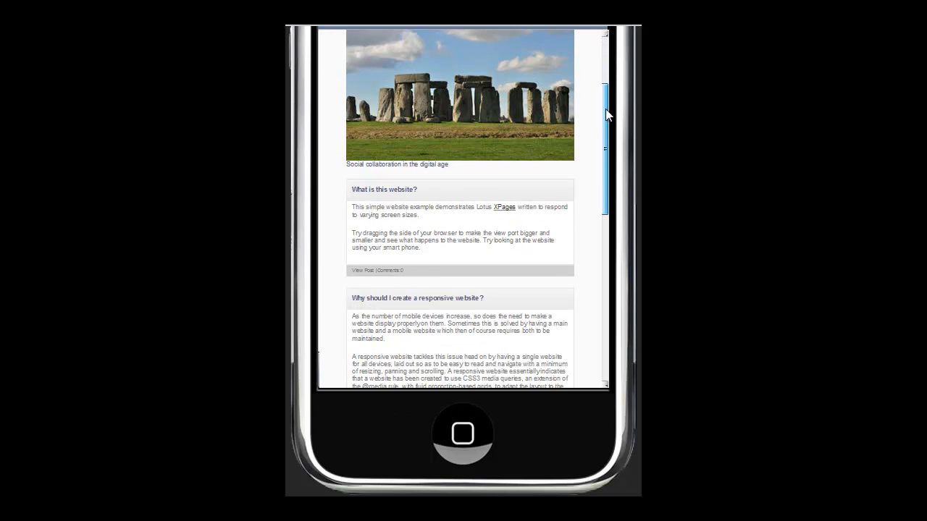
scroll(down, 3)
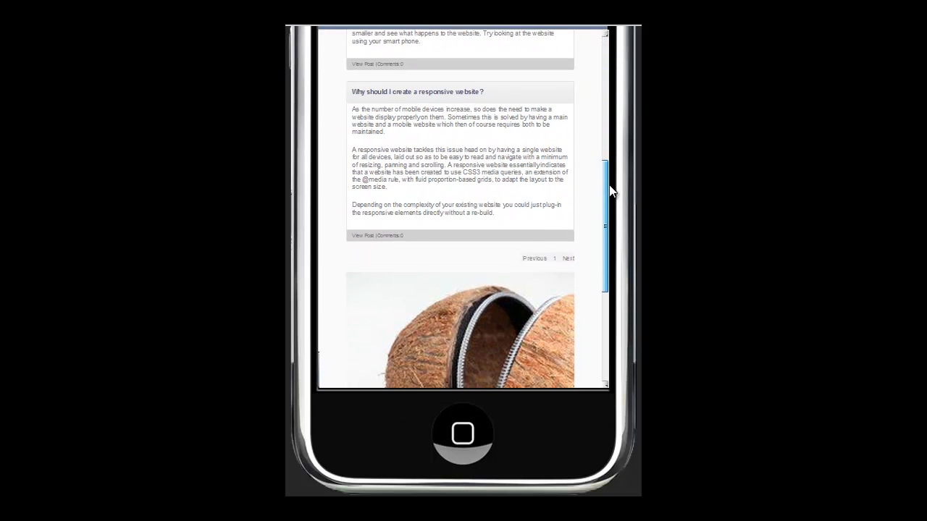